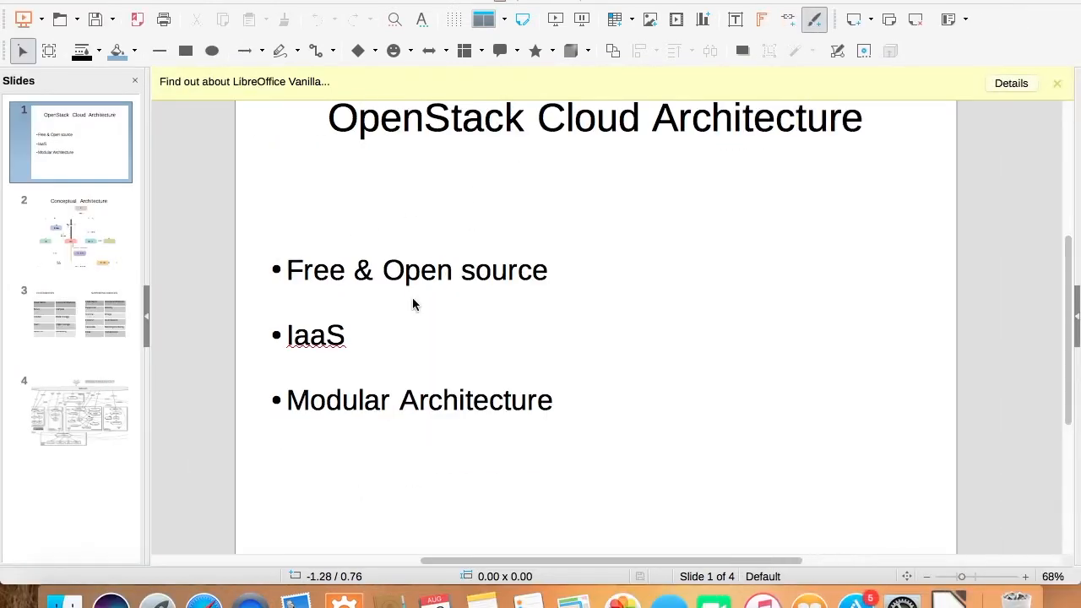
pyautogui.moveTo(448, 288)
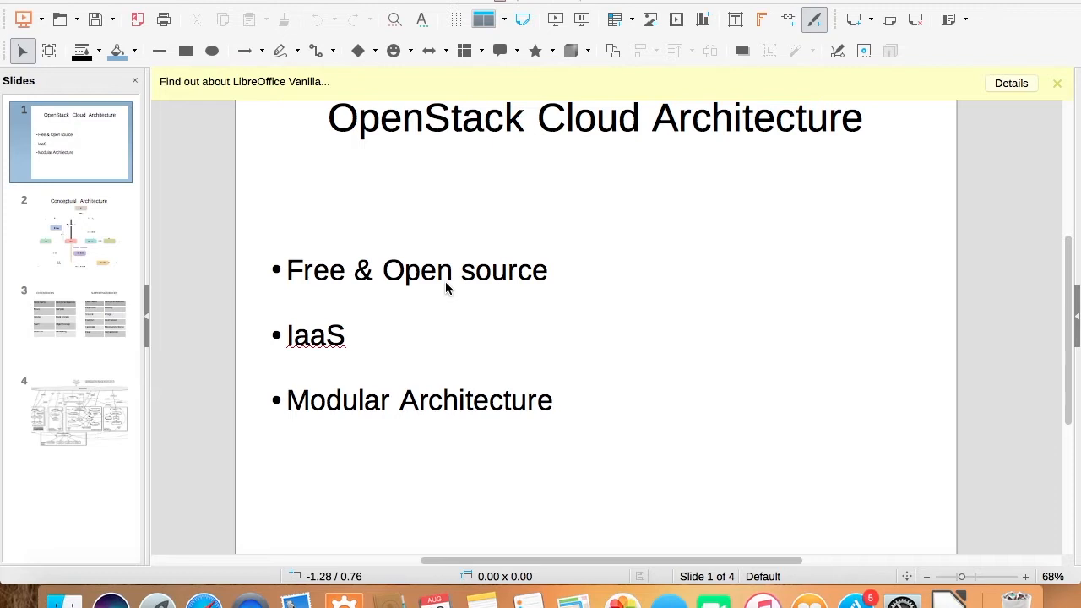
pyautogui.moveTo(320, 353)
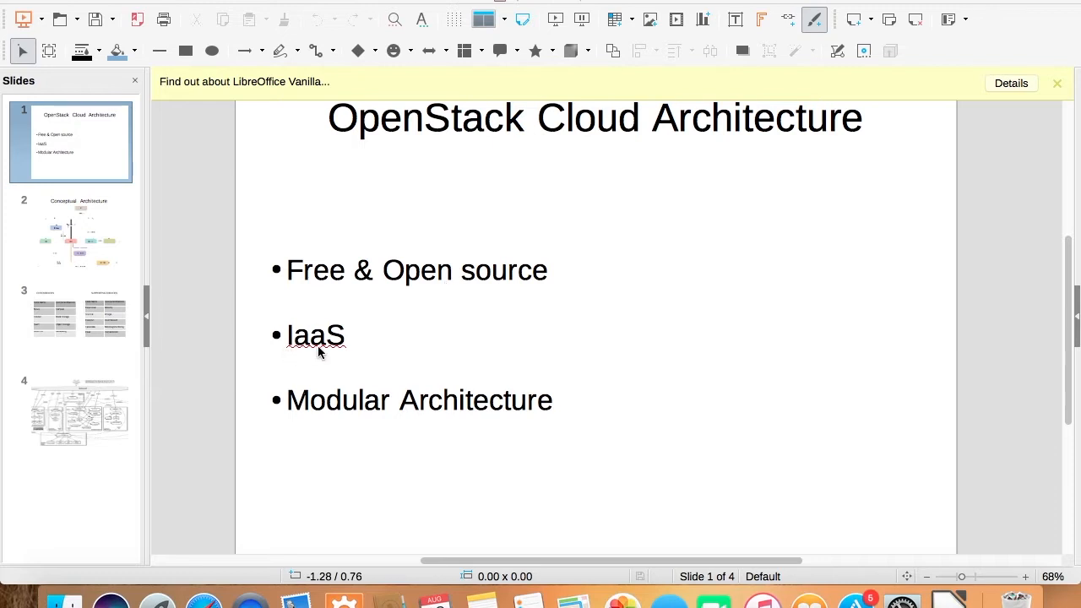
pyautogui.moveTo(352, 349)
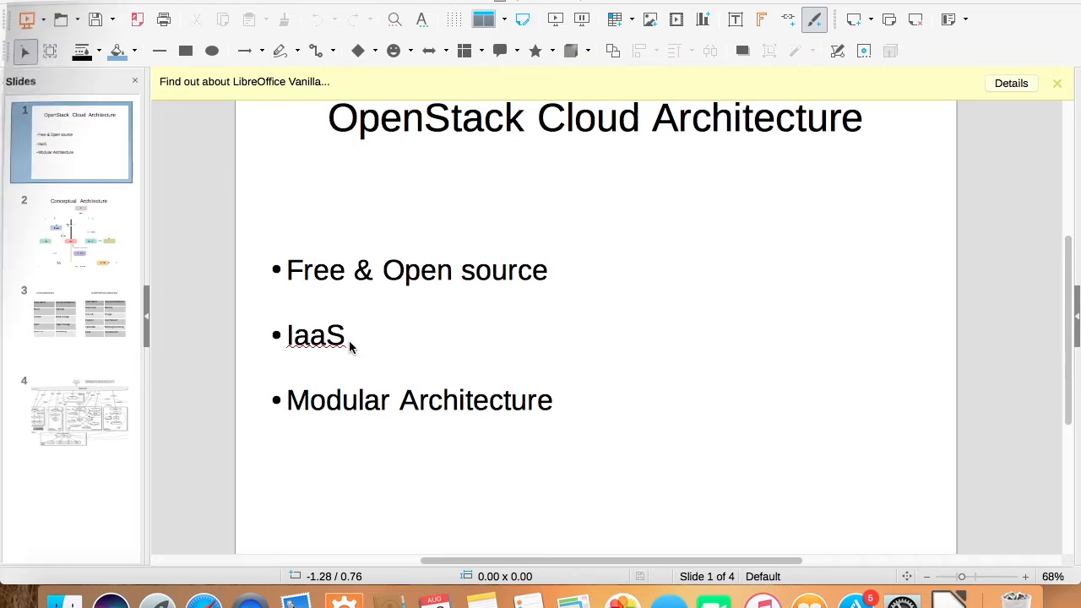
# - Display slide 2, the Conceptual Architecture diagram of OpenStack services
pyautogui.click(70, 232)
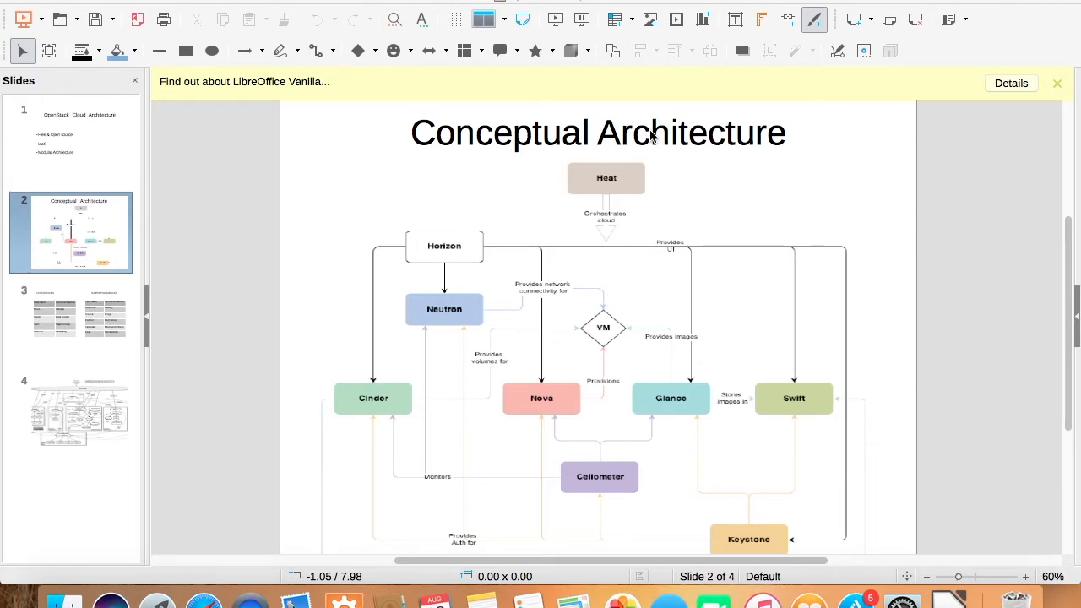
pyautogui.moveTo(435, 309)
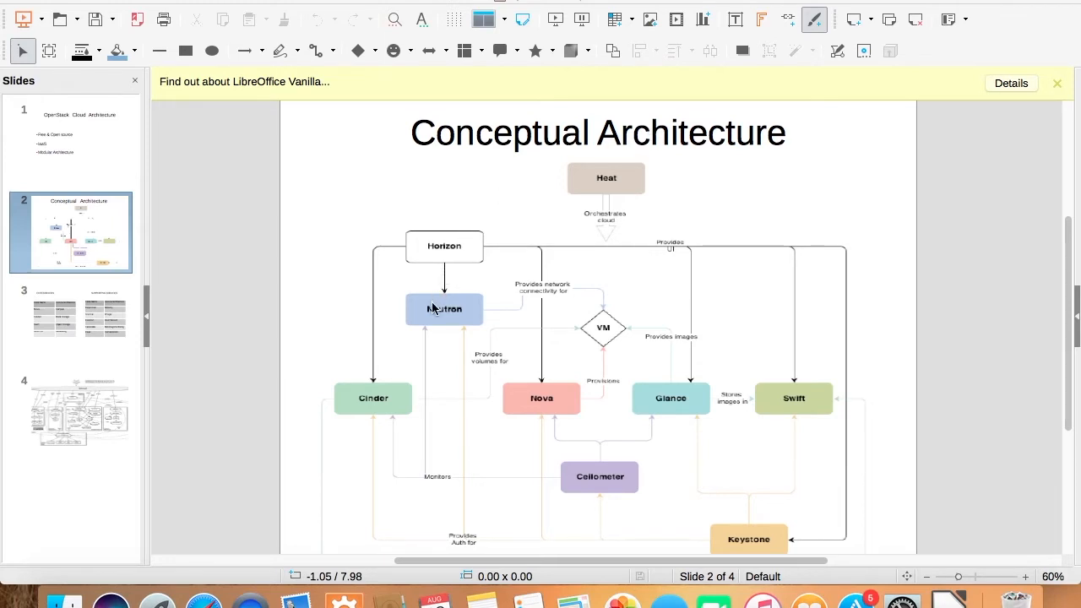
pyautogui.moveTo(430, 311)
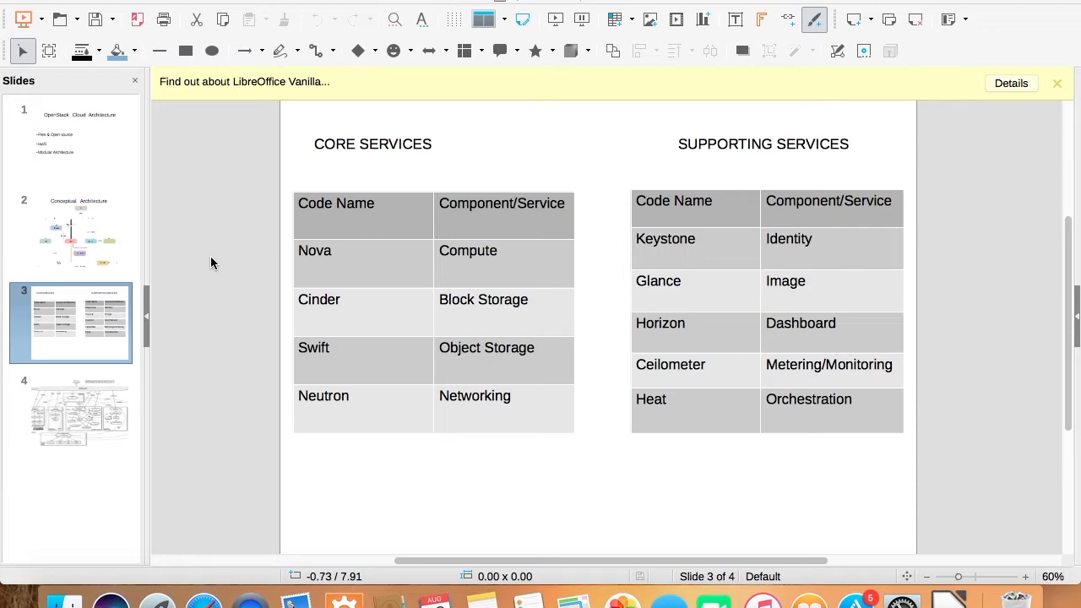
pyautogui.moveTo(393, 189)
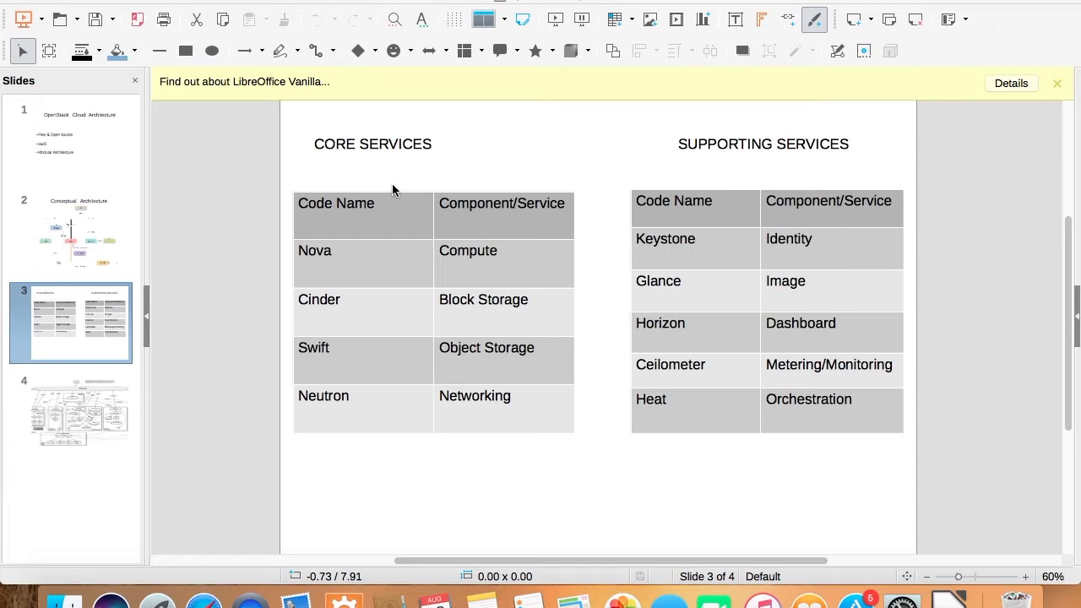
pyautogui.moveTo(344, 318)
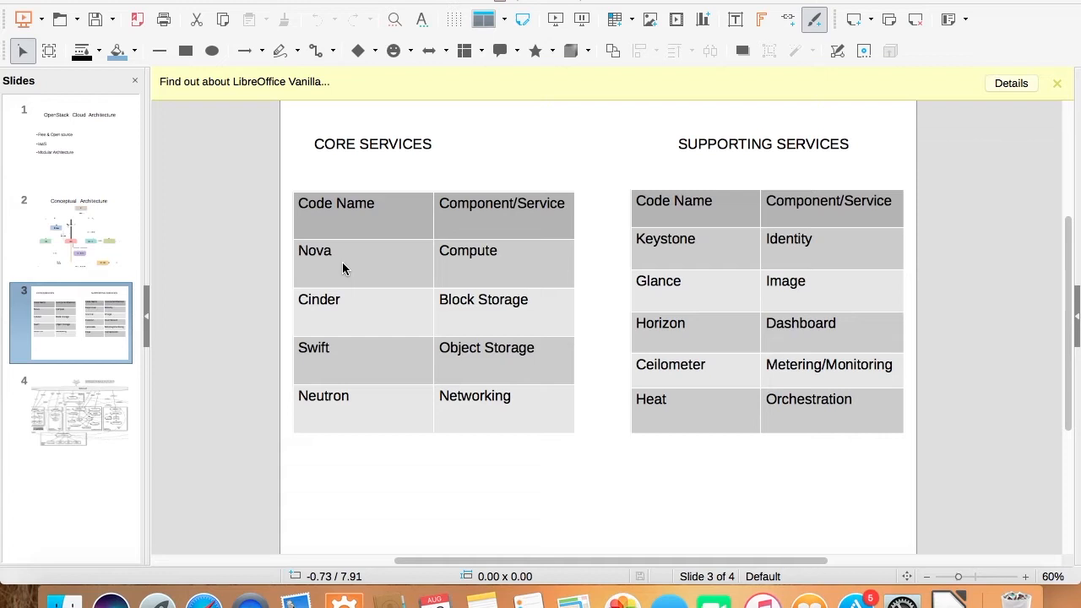
pyautogui.moveTo(330, 397)
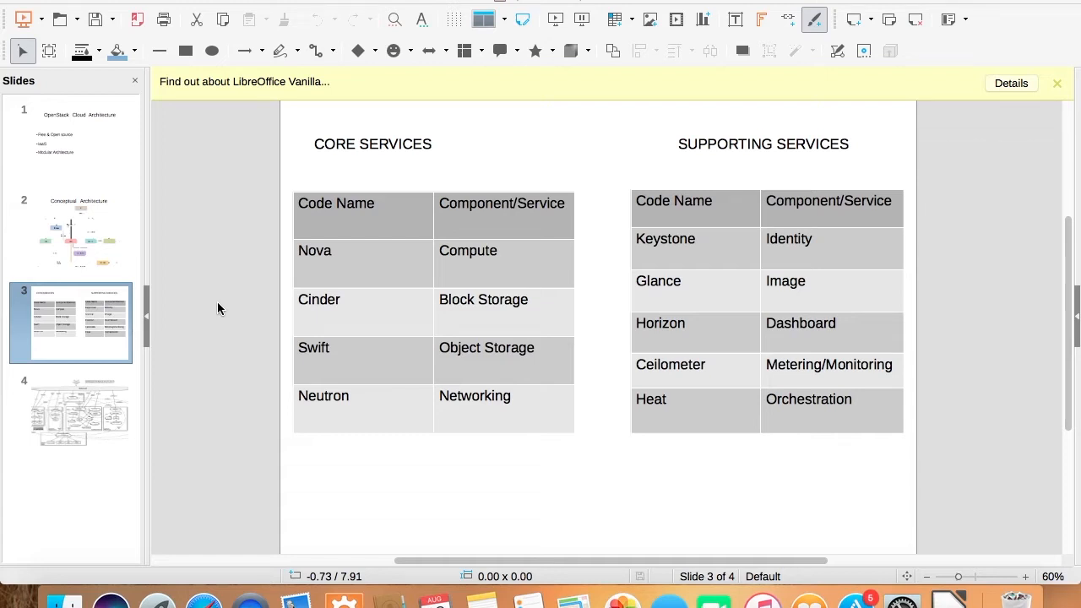
pyautogui.moveTo(365, 423)
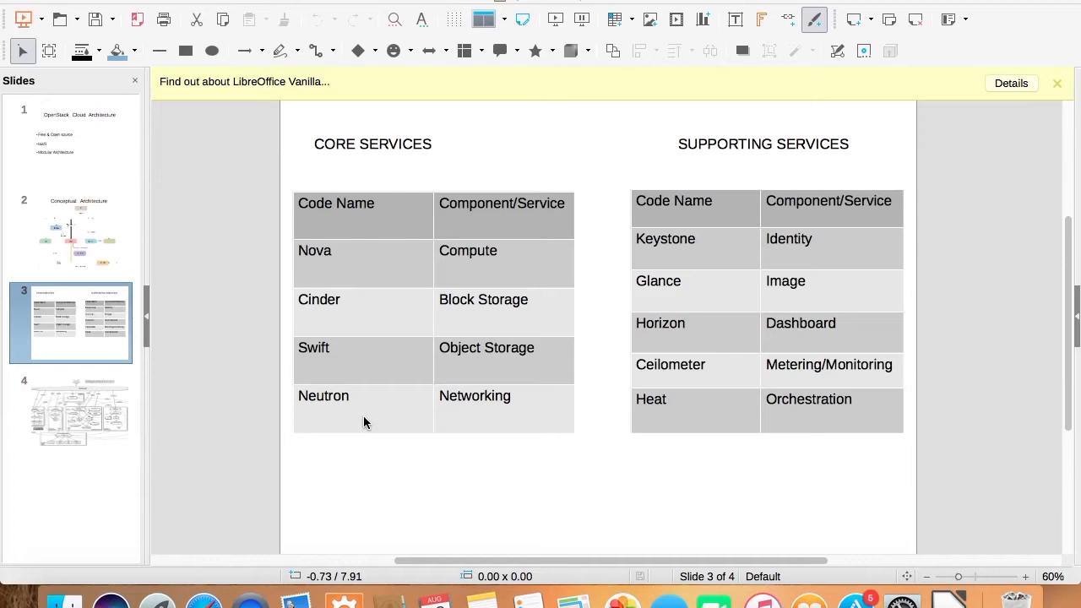
pyautogui.moveTo(234, 289)
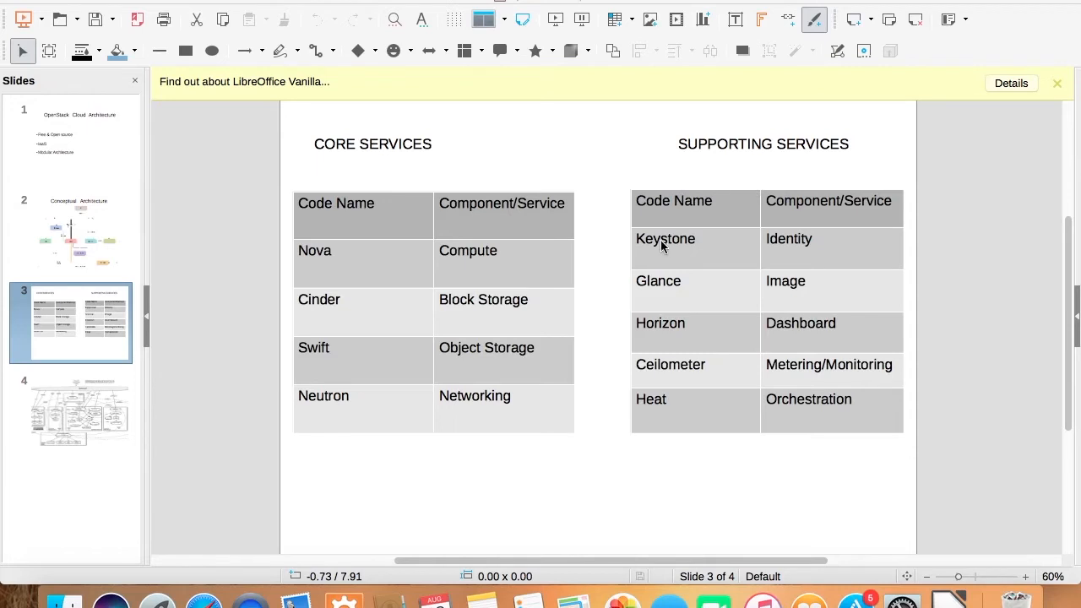
pyautogui.moveTo(712, 254)
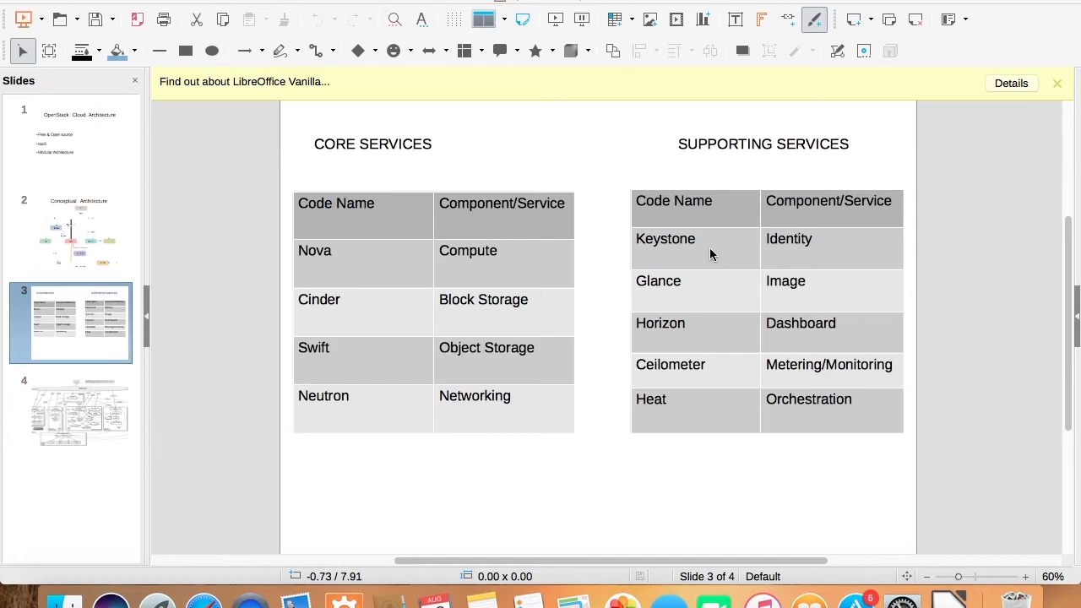
pyautogui.moveTo(684, 309)
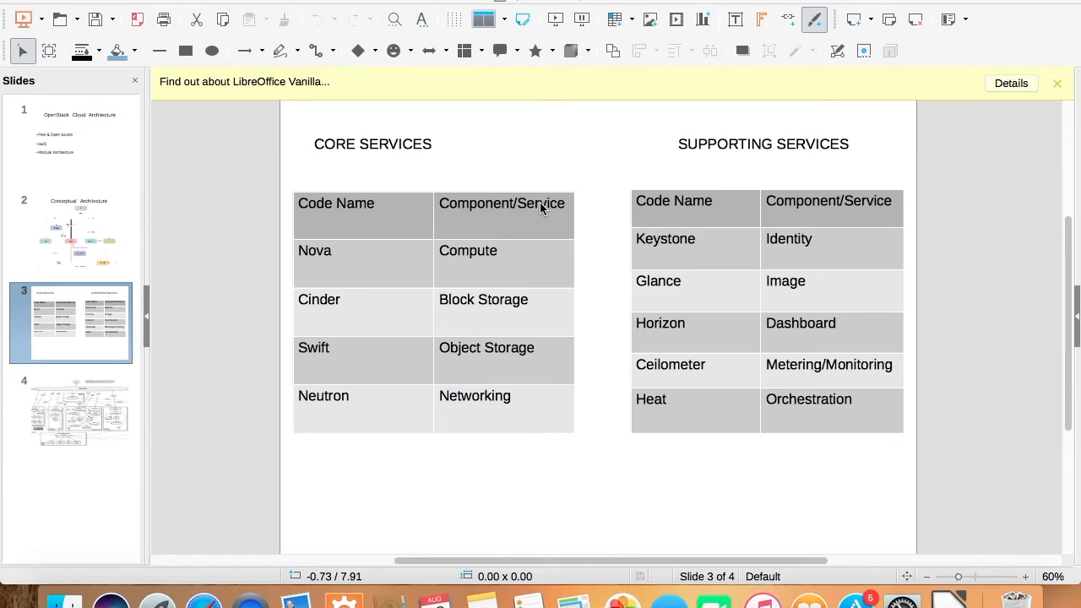
pyautogui.moveTo(704, 350)
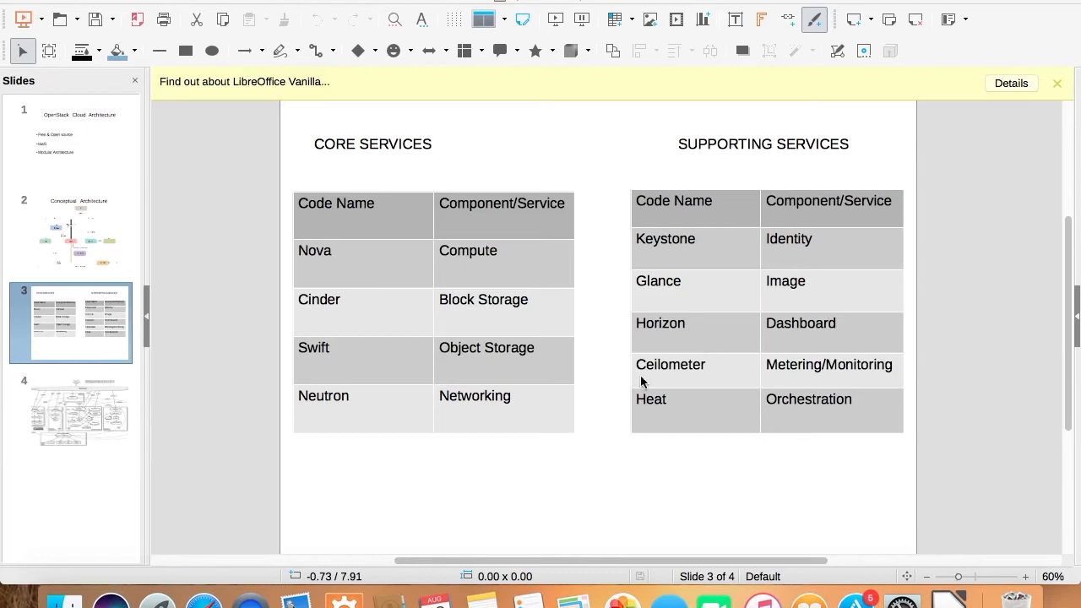
pyautogui.moveTo(710, 379)
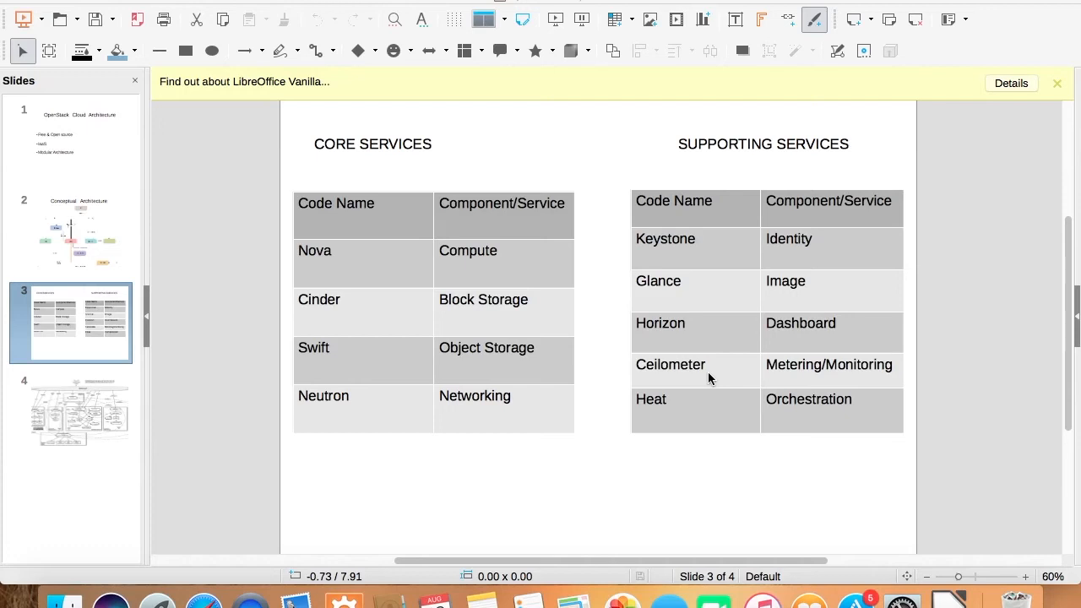
pyautogui.moveTo(674, 432)
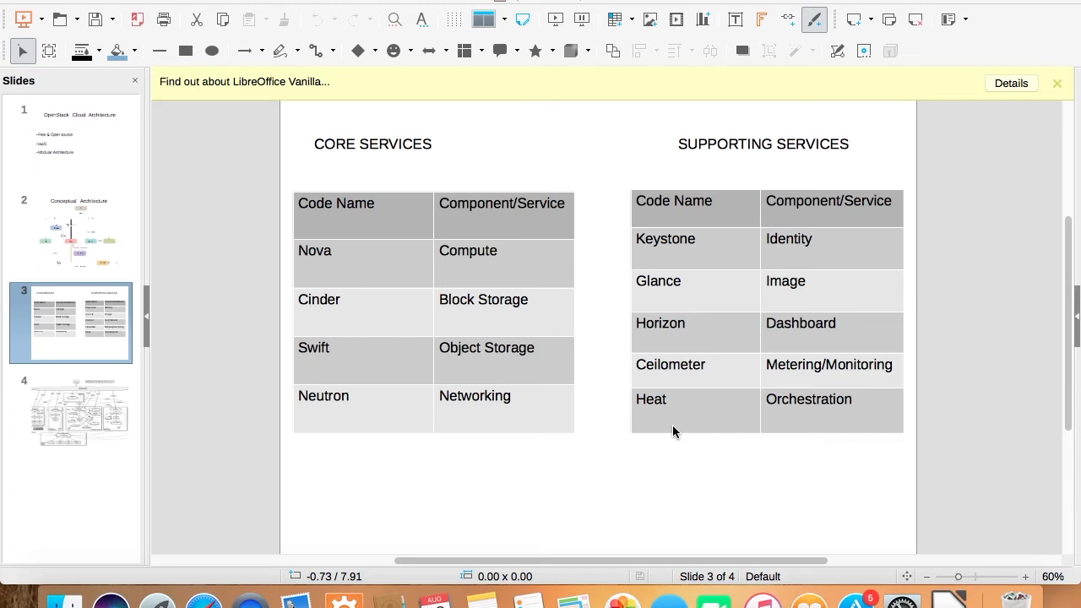
# - Return to slide 2, the Conceptual Architecture diagram, after reviewing the services tables
pyautogui.click(77, 235)
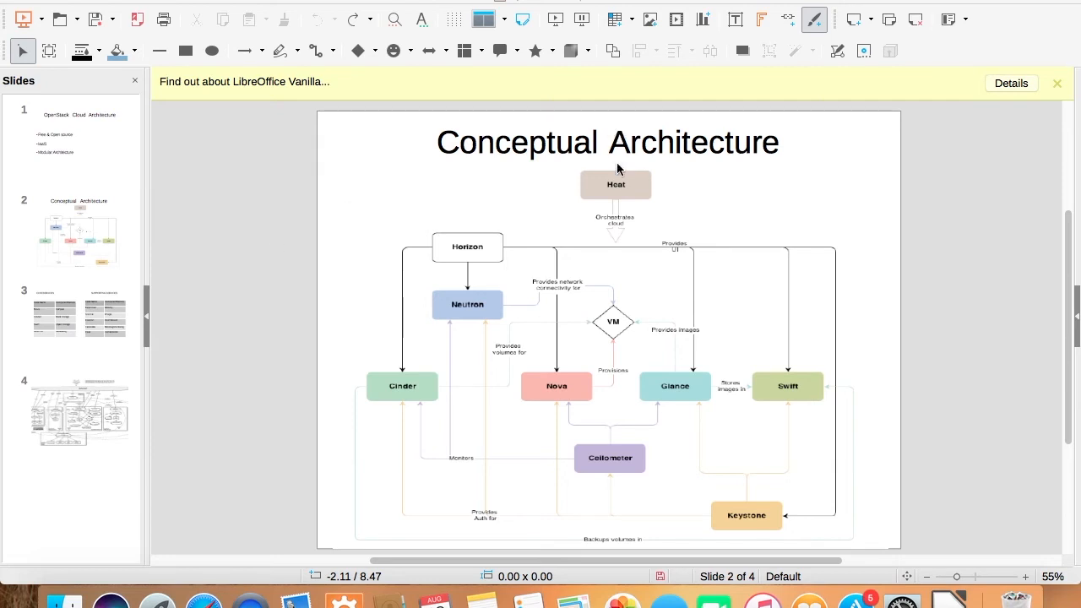
pyautogui.moveTo(543, 188)
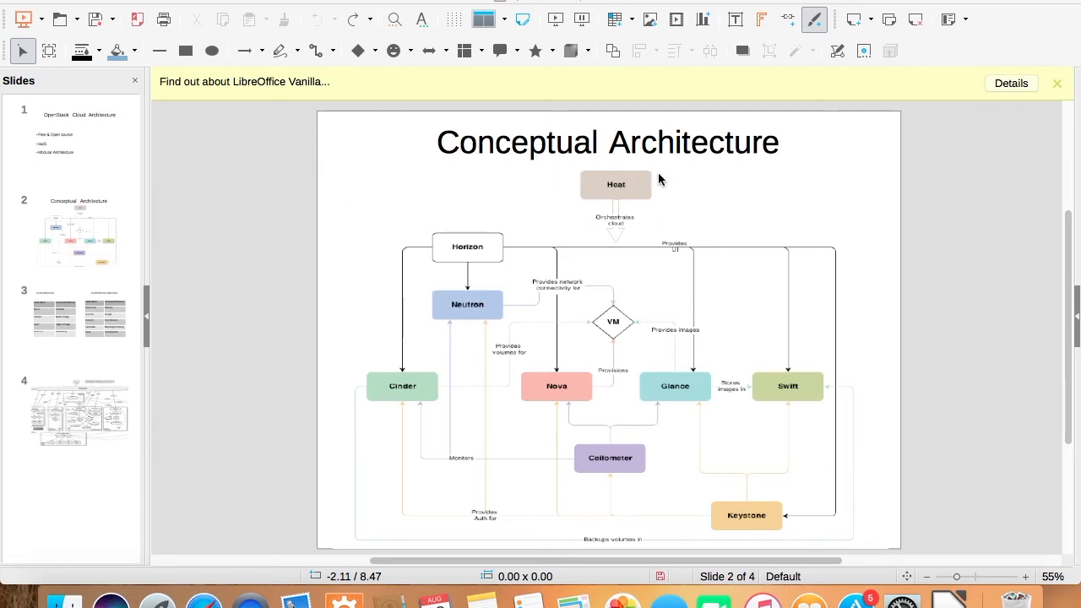
pyautogui.moveTo(426, 268)
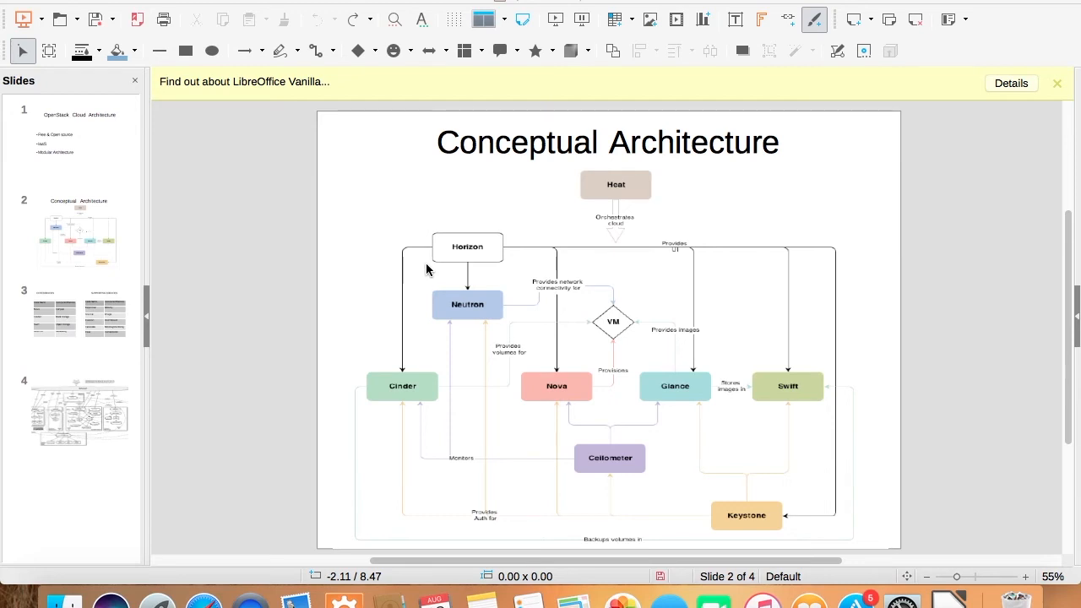
pyautogui.moveTo(685, 356)
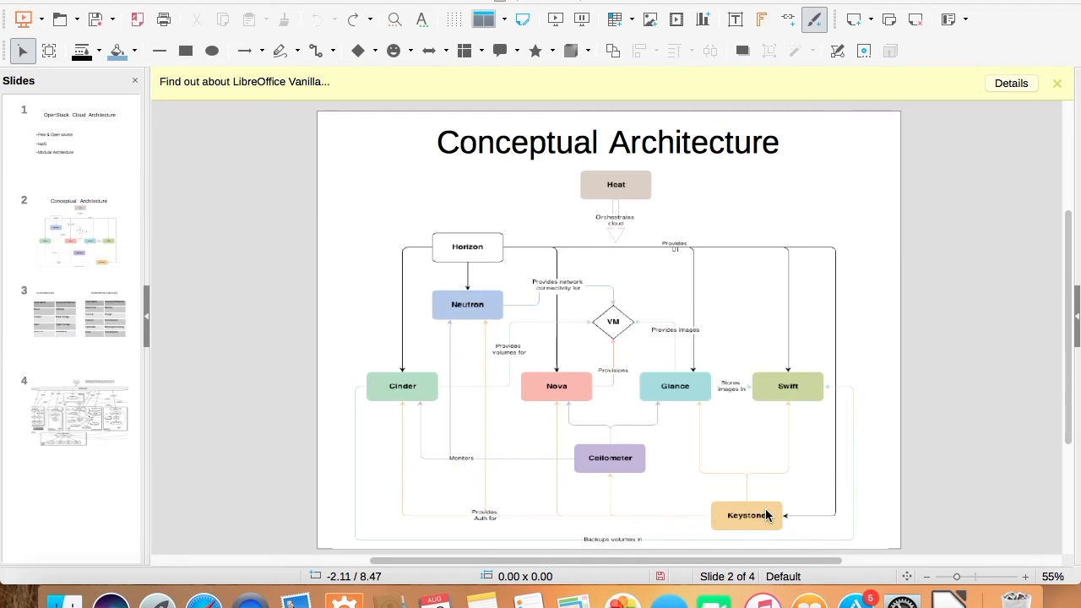
pyautogui.moveTo(735, 332)
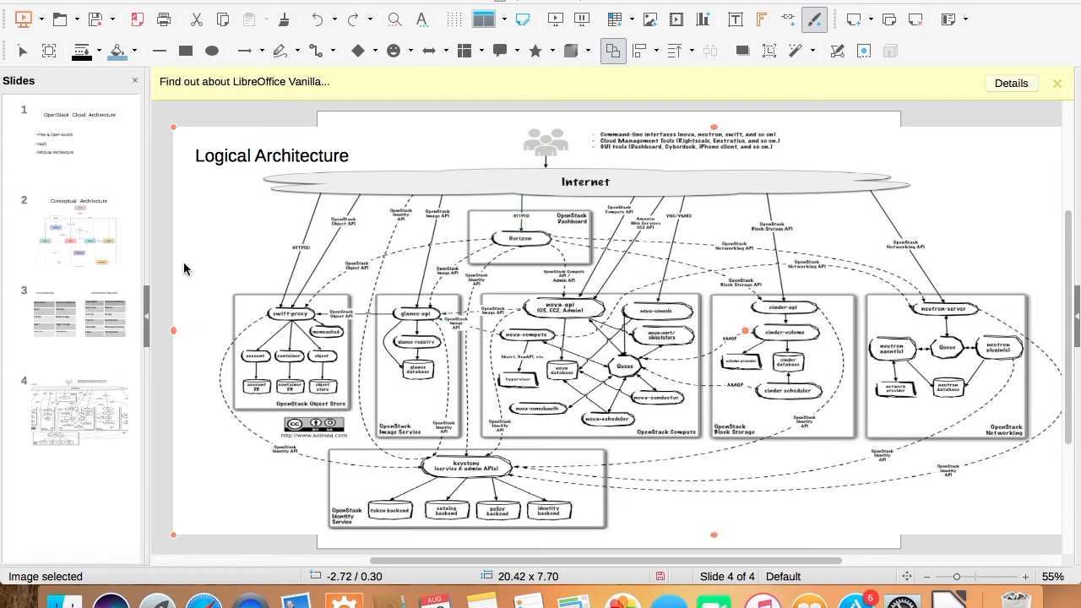
pyautogui.moveTo(624, 188)
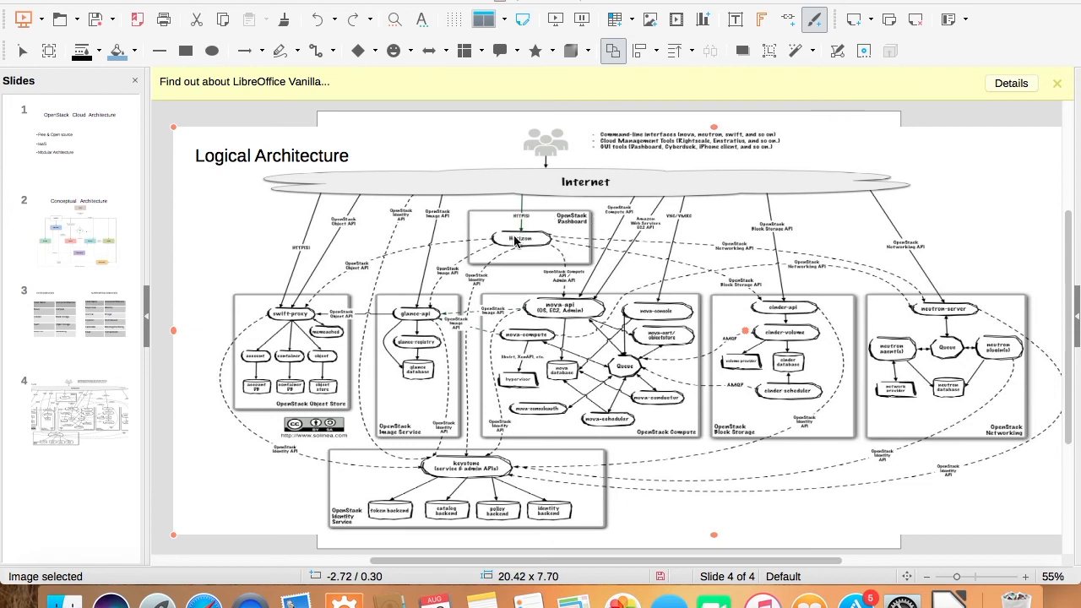
pyautogui.moveTo(562, 193)
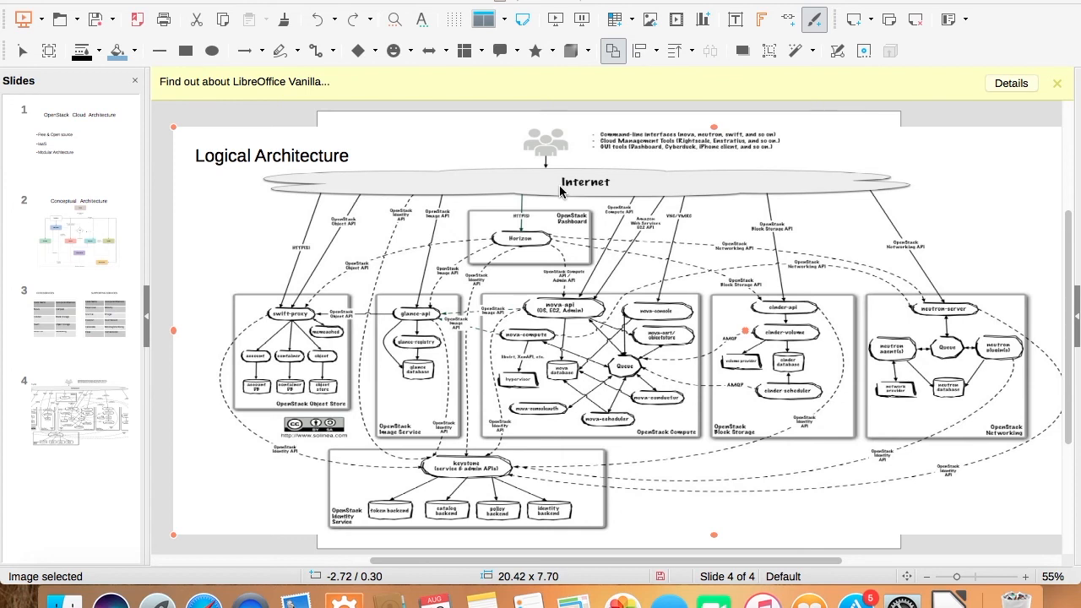
pyautogui.moveTo(931, 322)
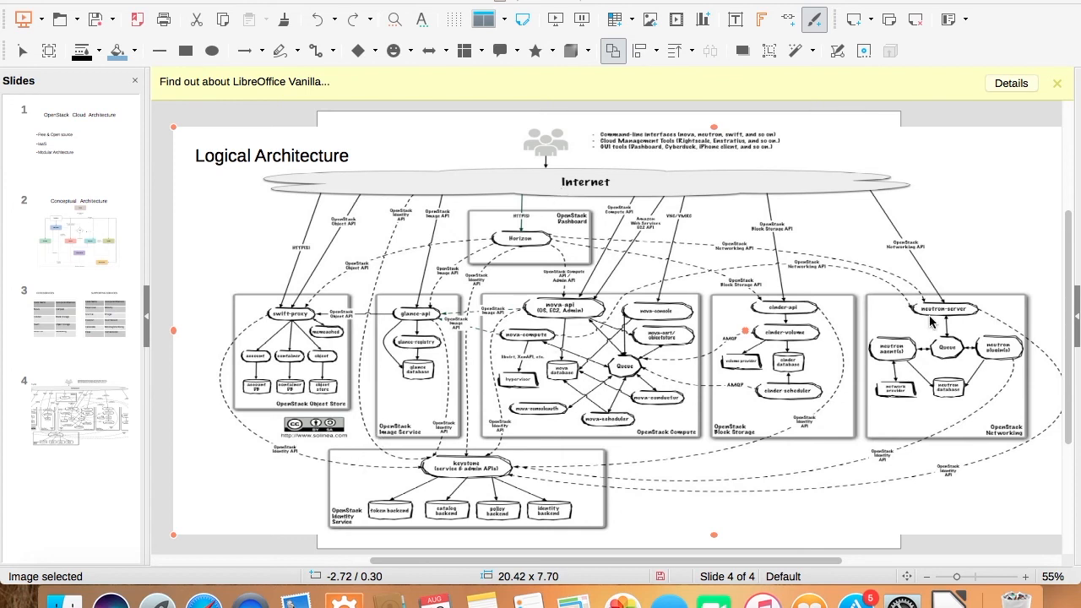
pyautogui.moveTo(666, 254)
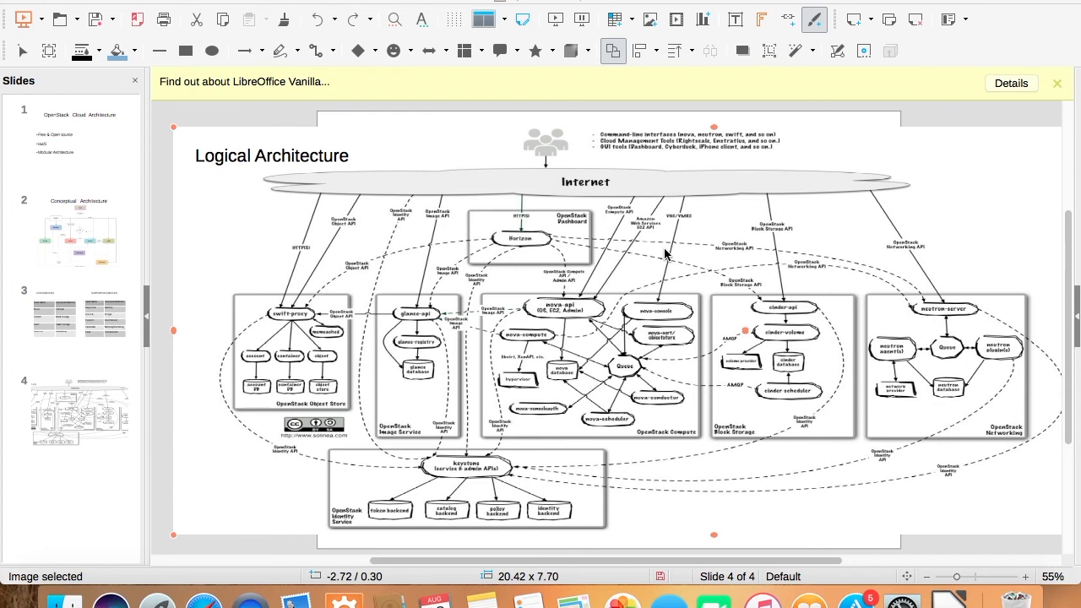
pyautogui.moveTo(840, 321)
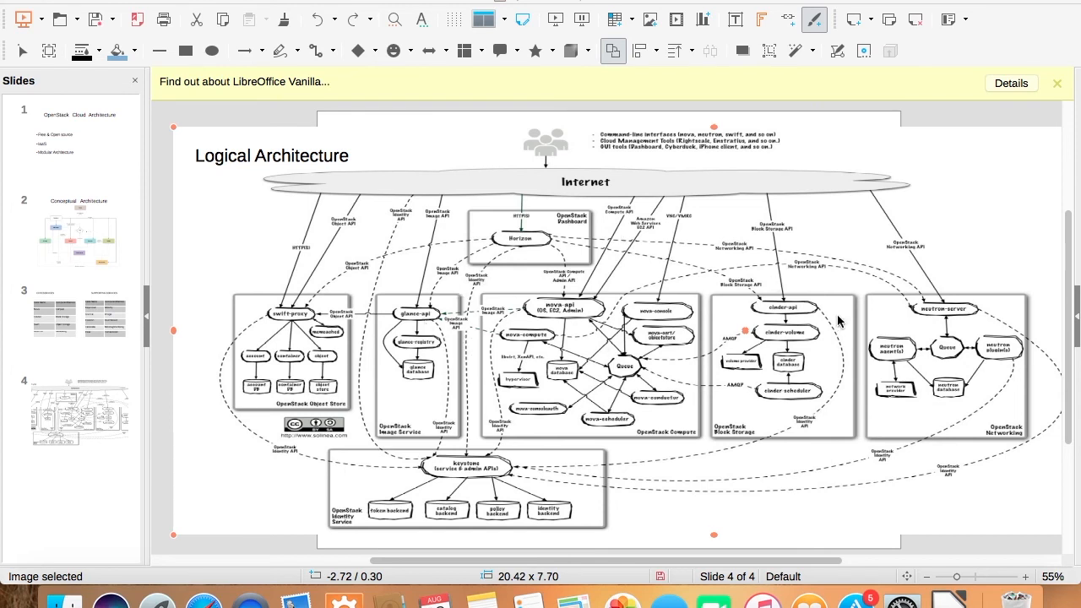
pyautogui.moveTo(816, 356)
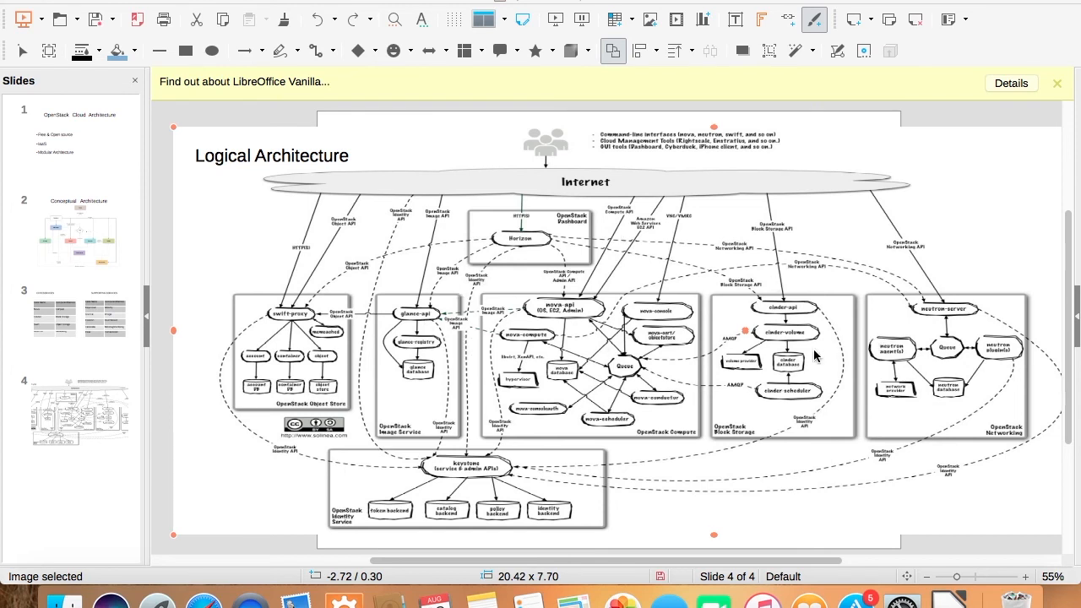
pyautogui.moveTo(684, 365)
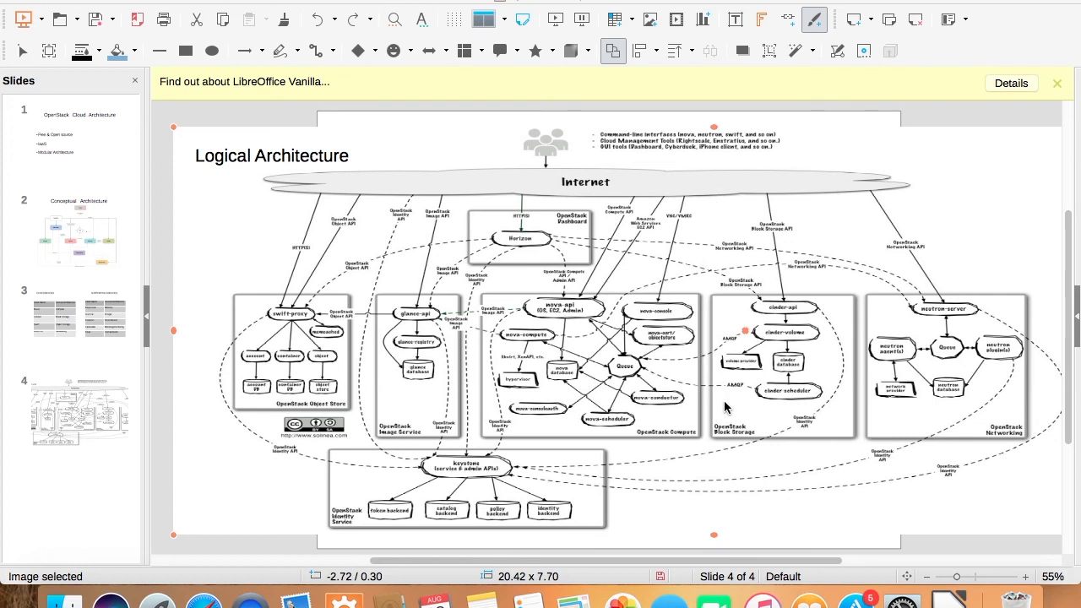
pyautogui.moveTo(615, 273)
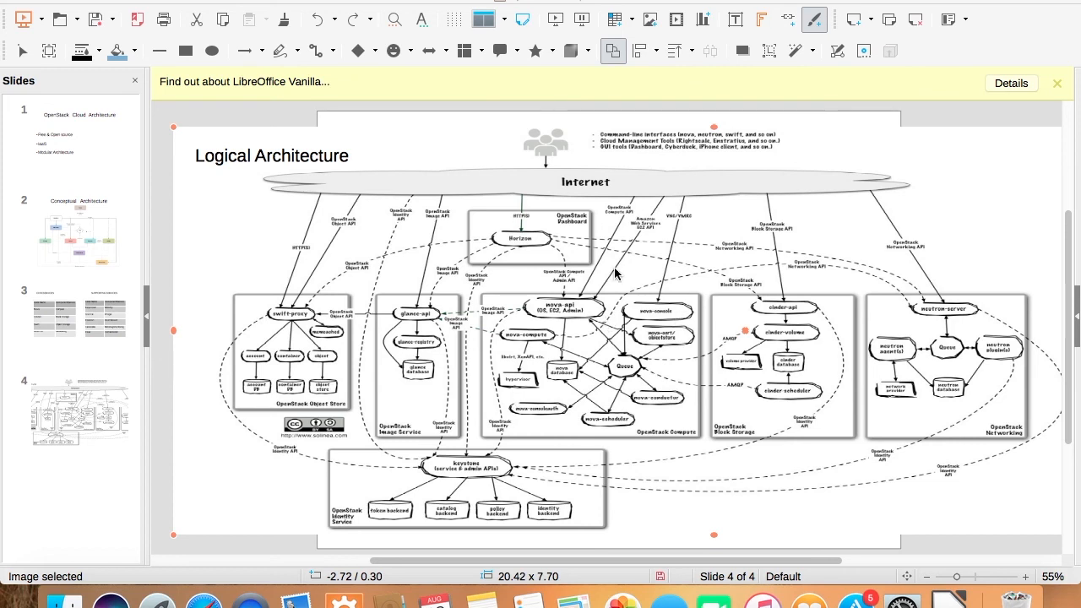
pyautogui.moveTo(638, 369)
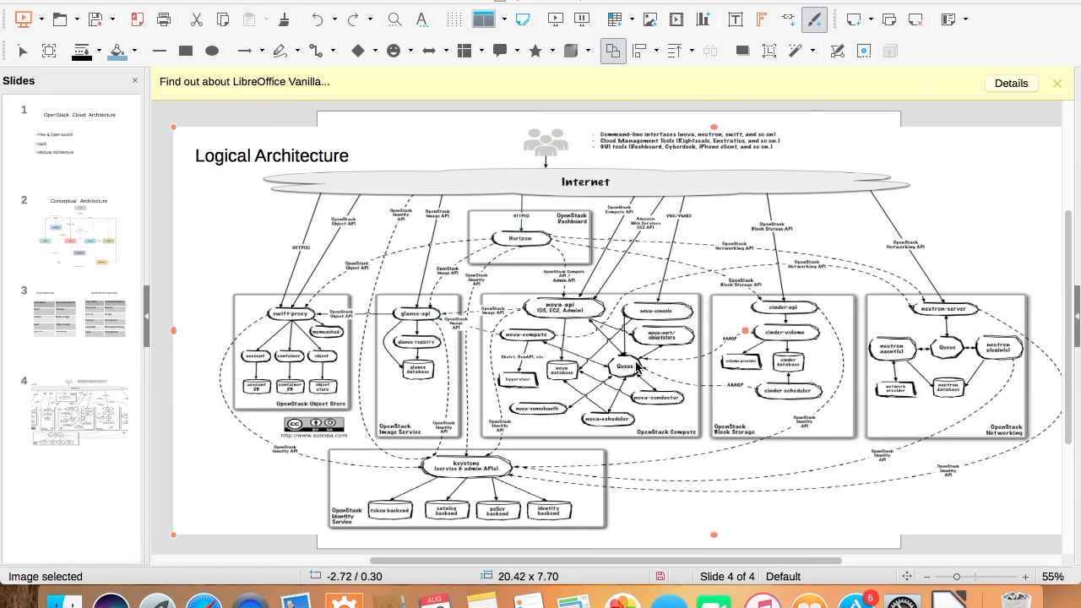
pyautogui.moveTo(637, 490)
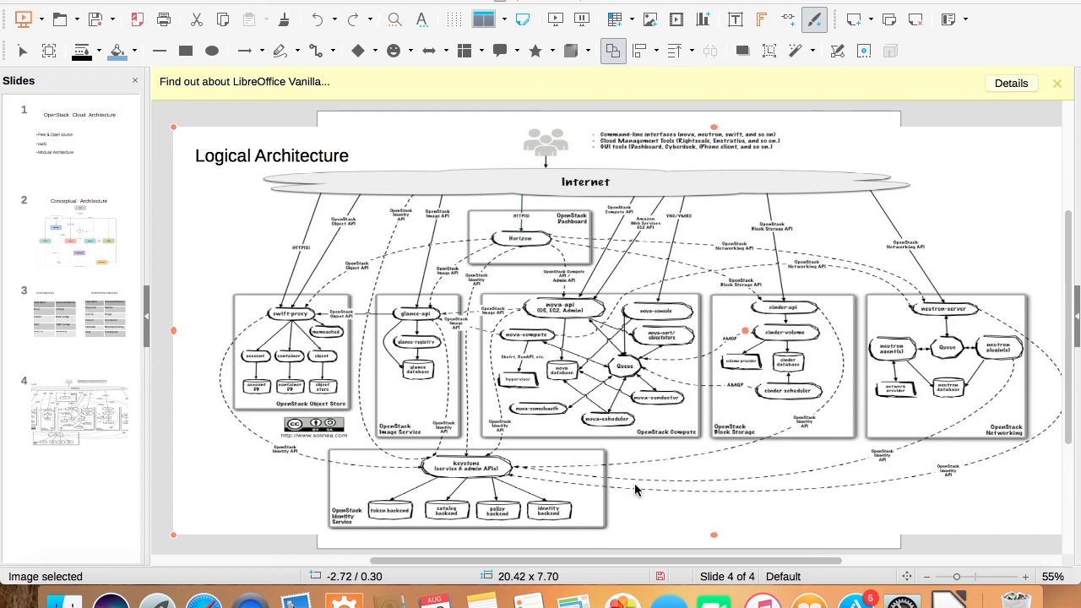
pyautogui.moveTo(607, 491)
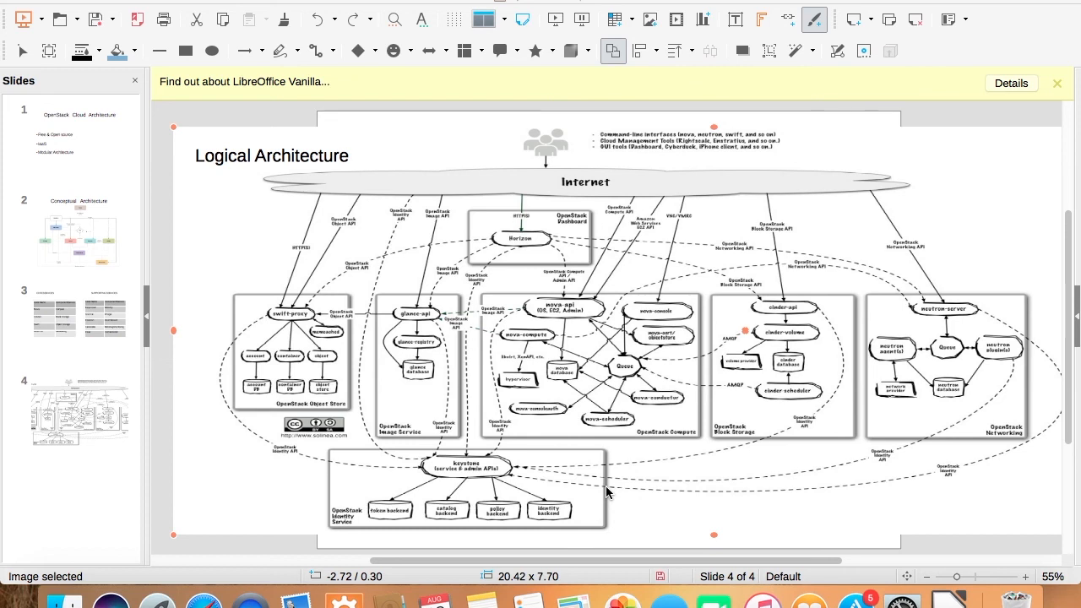
pyautogui.moveTo(269, 249)
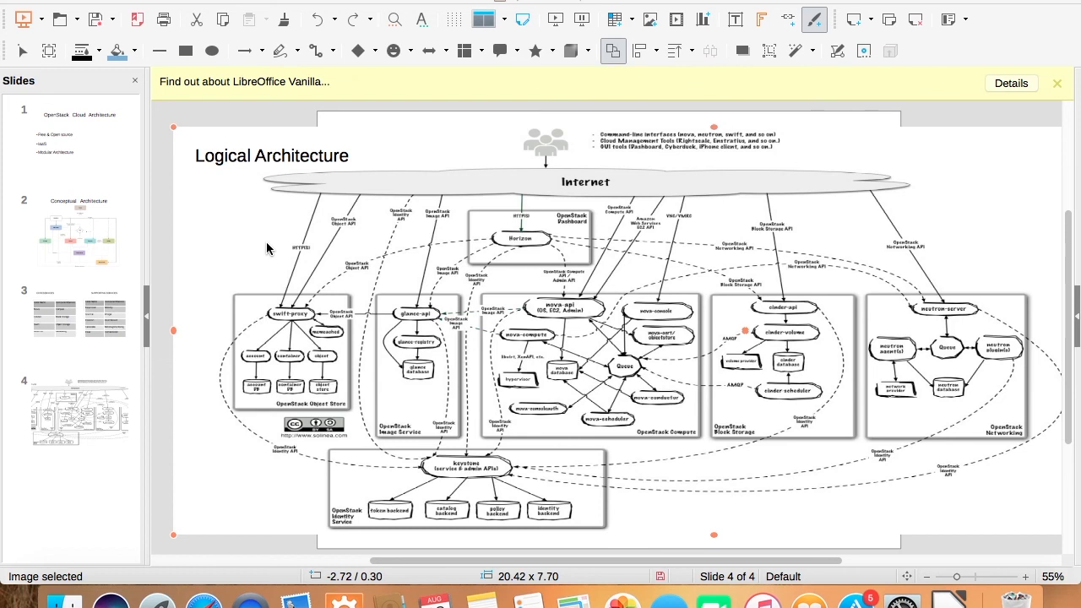
pyautogui.moveTo(239, 226)
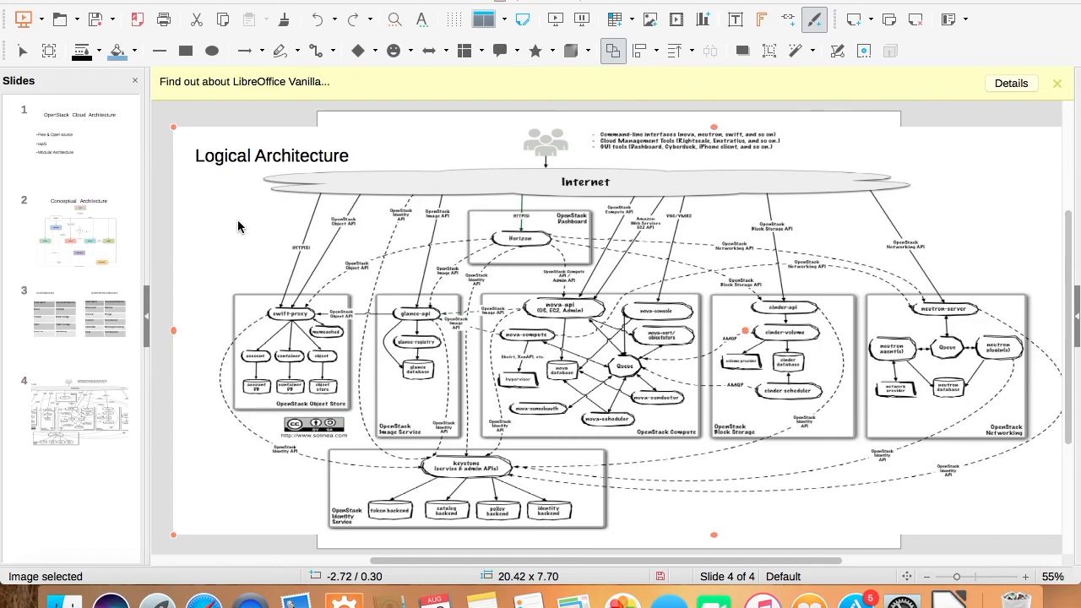